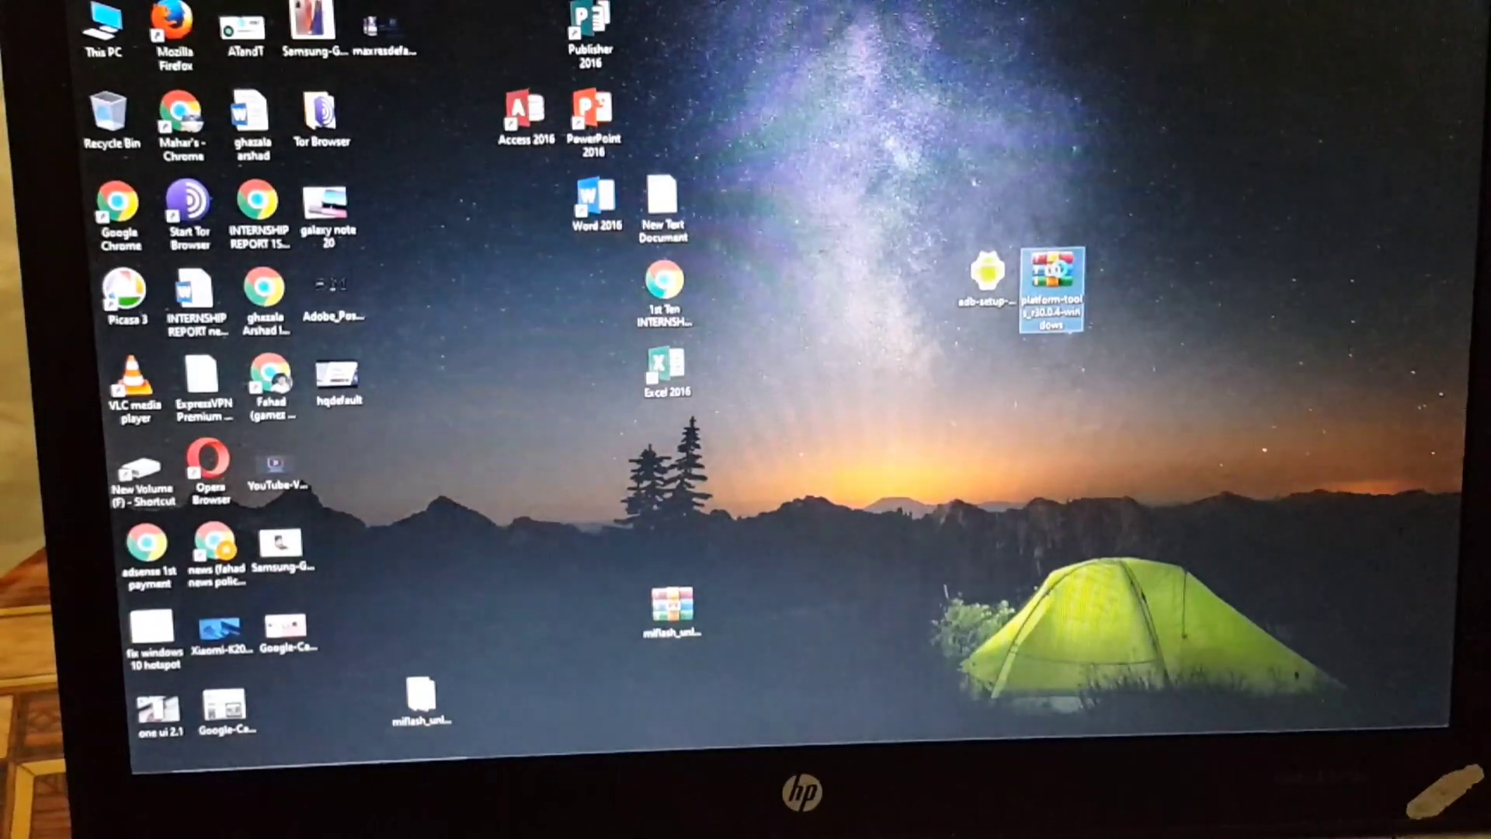
Extract the platform-tools zip into 'platform-tools_r30.0.4-windows' on the desktop via WinRAR.
right_click(1049, 299)
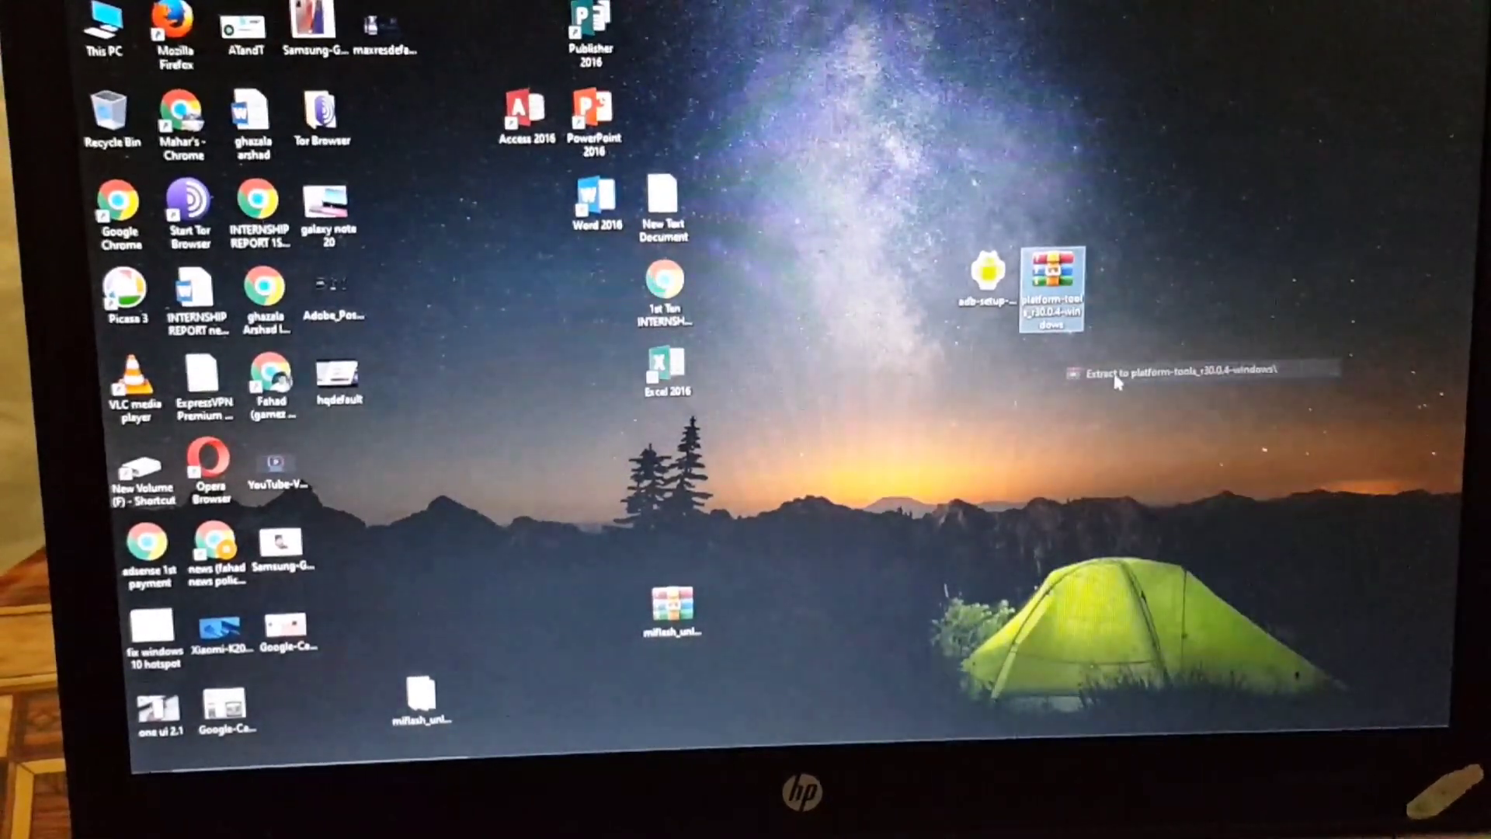
click(1150, 369)
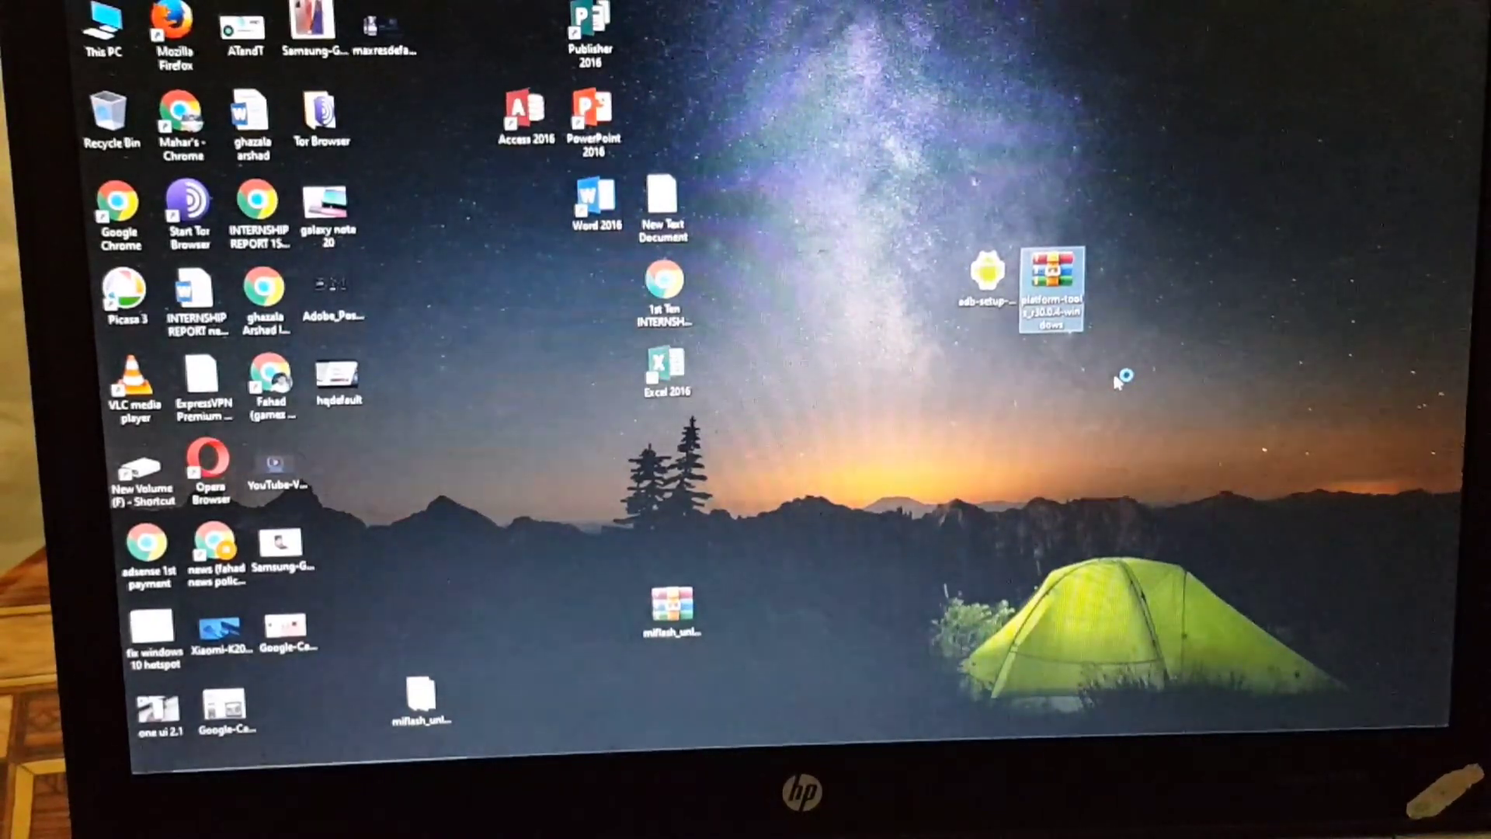
double_click(1053, 285)
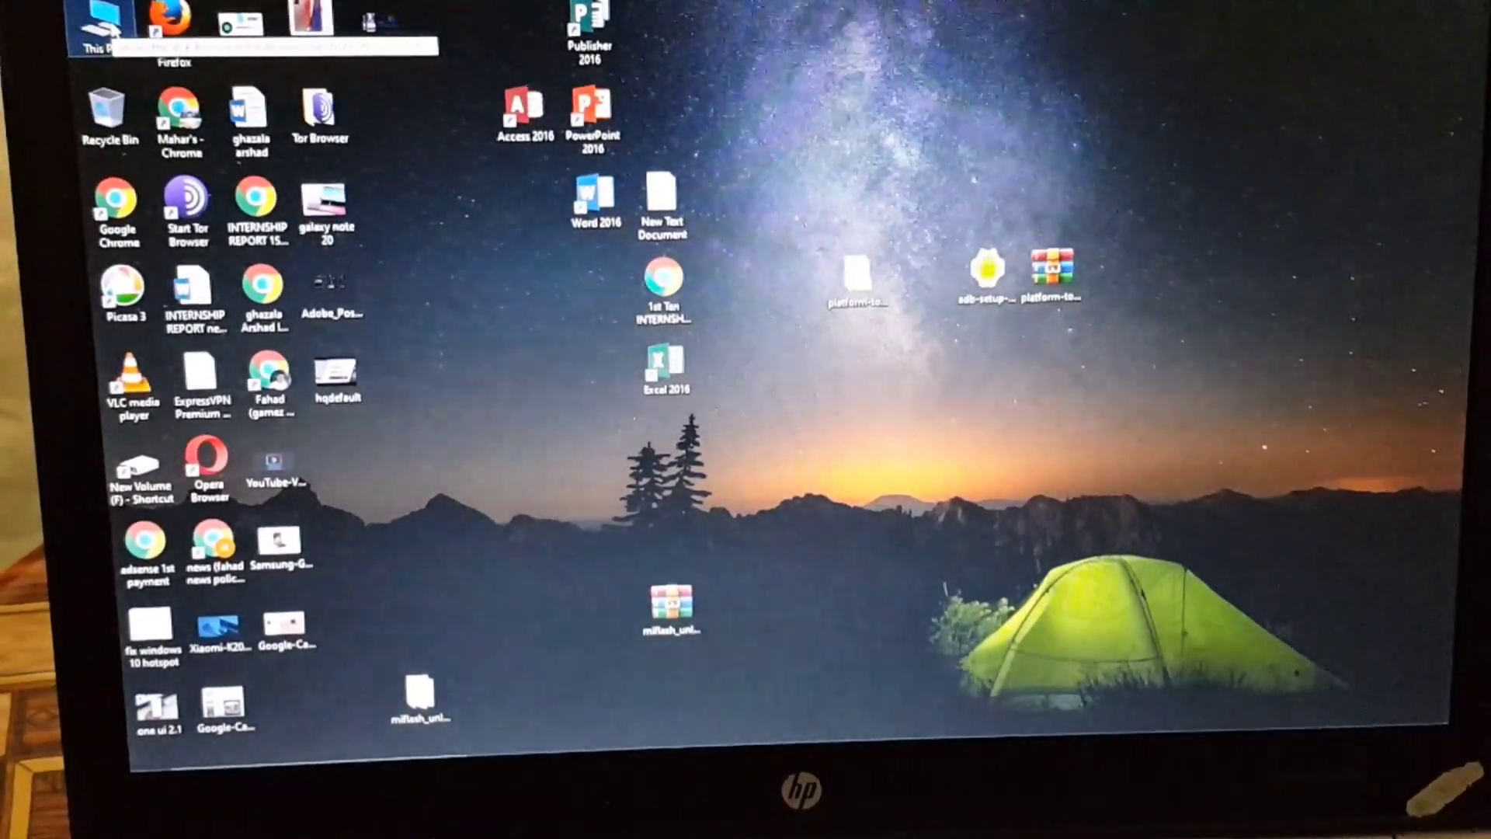
Briefly open and close This PC, then open the platform-tools_r30.0.4-windows folder.
double_click(100, 24)
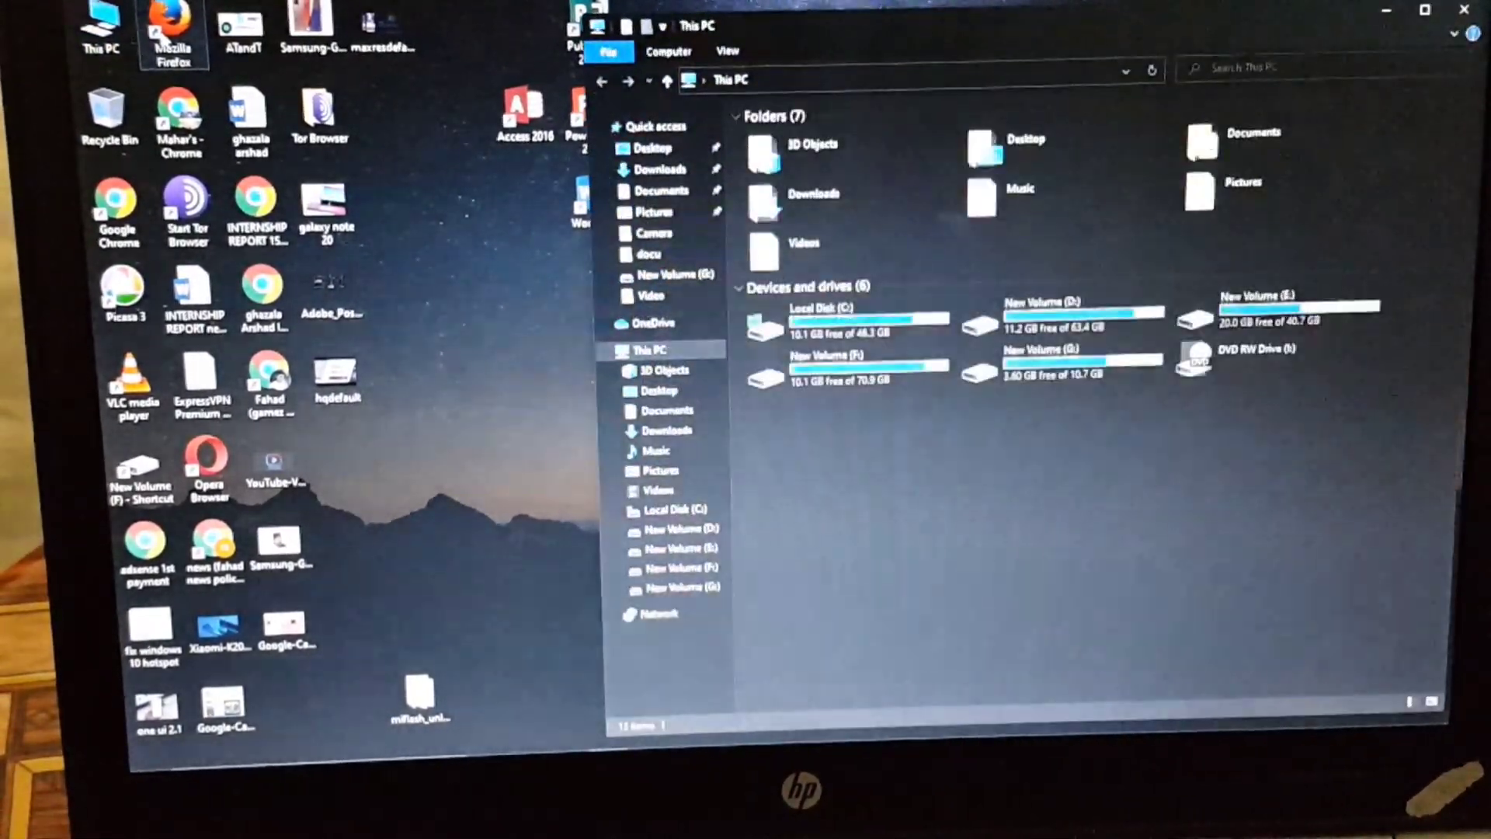
click(818, 196)
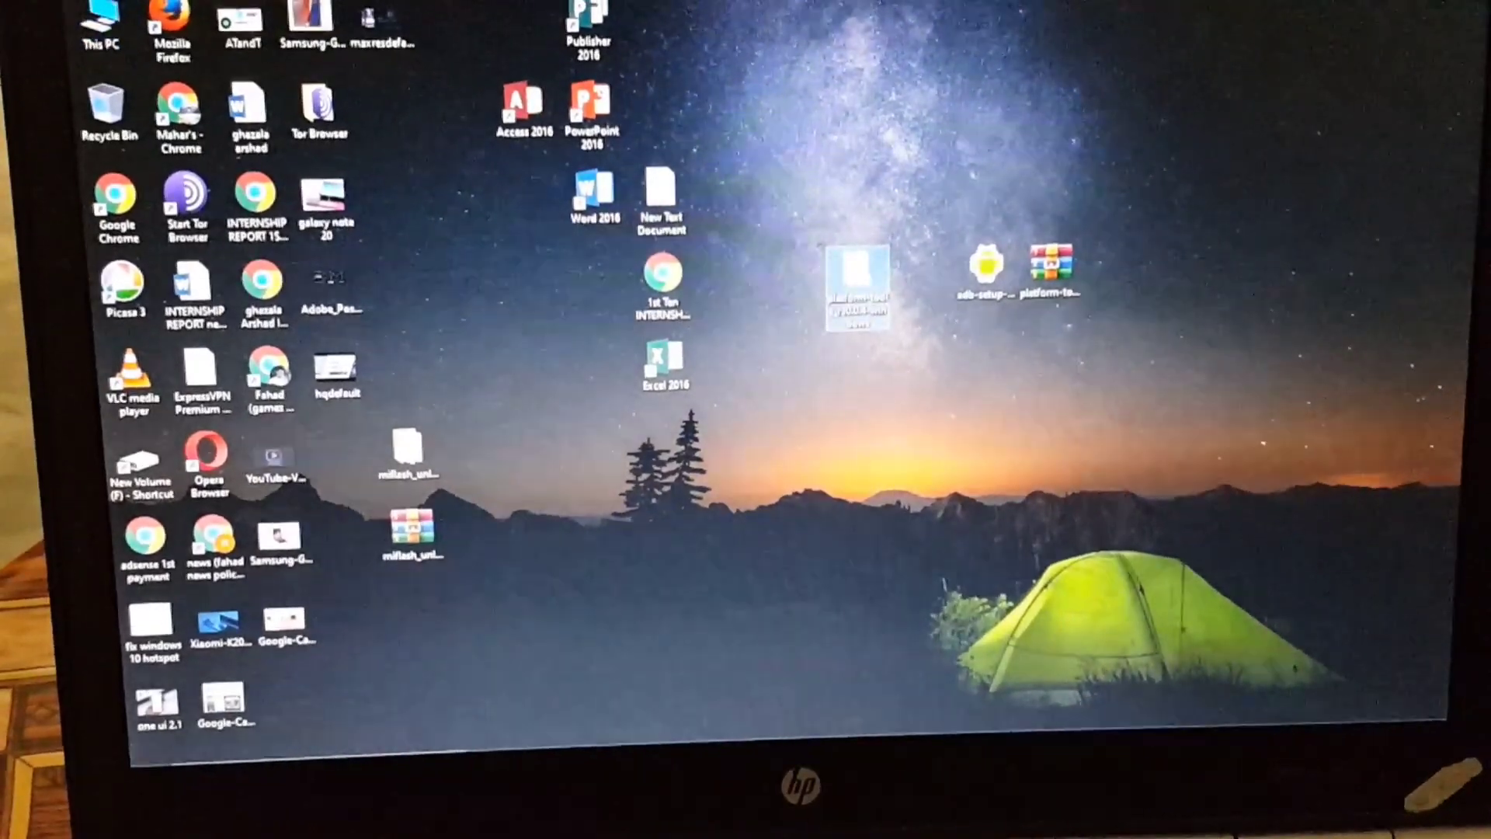
double_click(1050, 266)
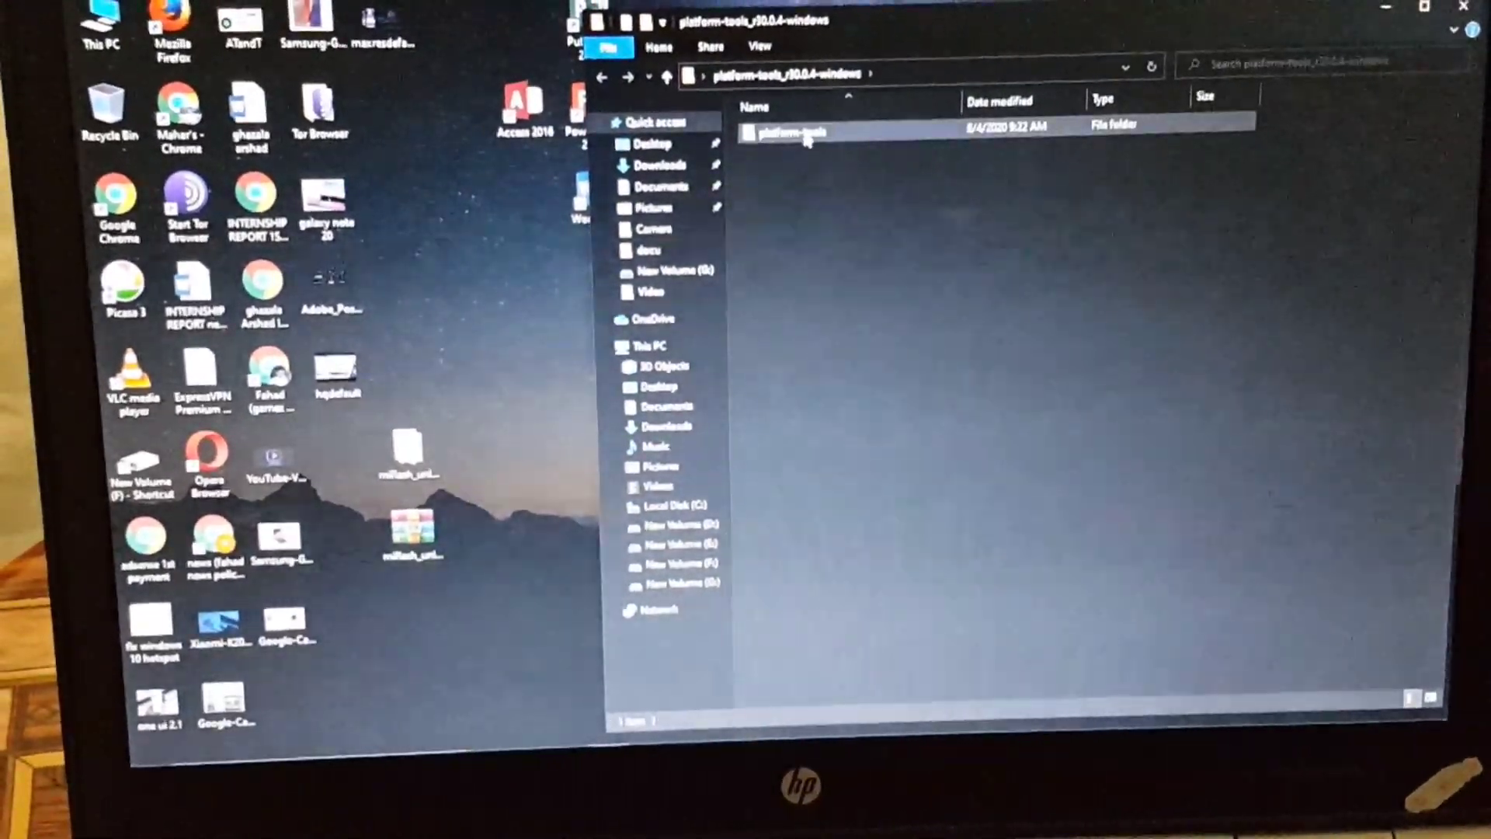